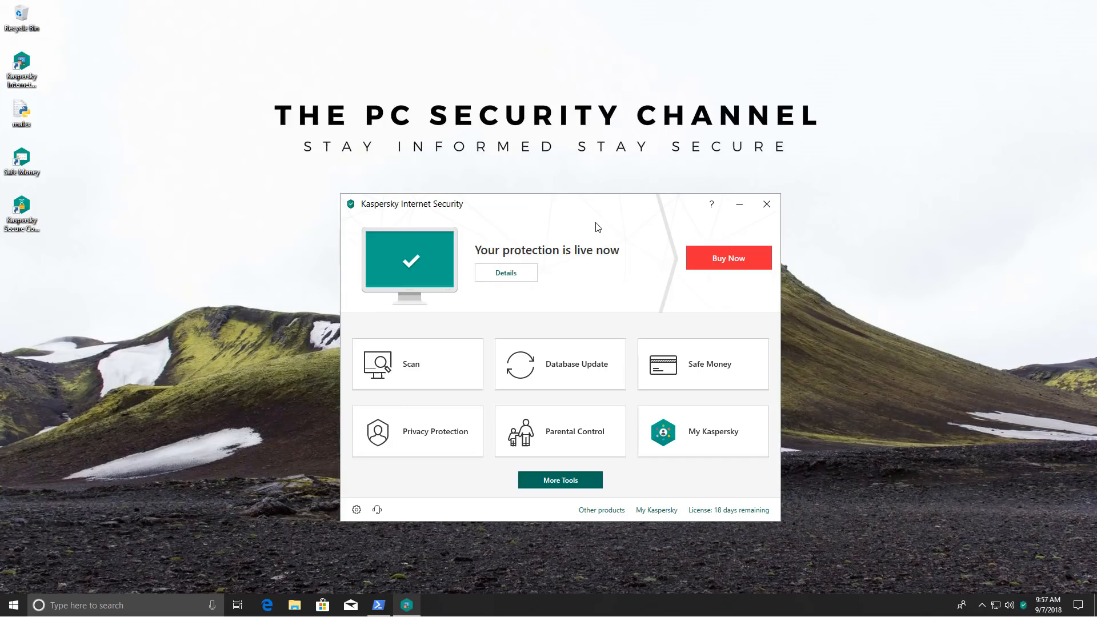
- Browse Kaspersky's Protection, Performance and File Anti-Virus settings at the Recommended level with Delete on threats
{"action": "left_click", "coordinate": [356, 509]}
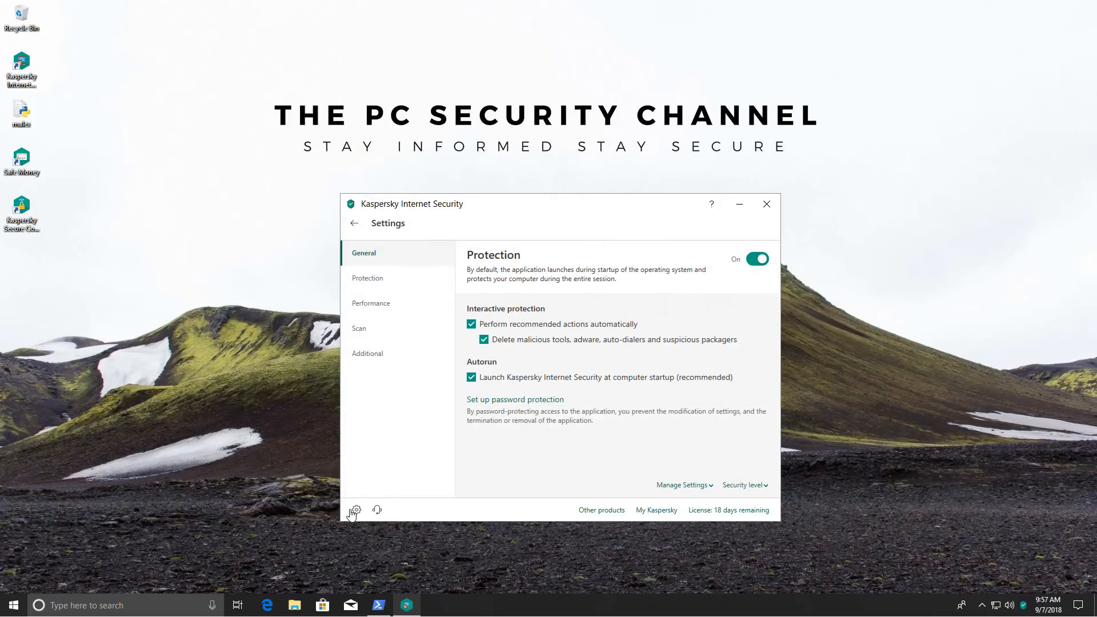
{"action": "left_click", "coordinate": [366, 277]}
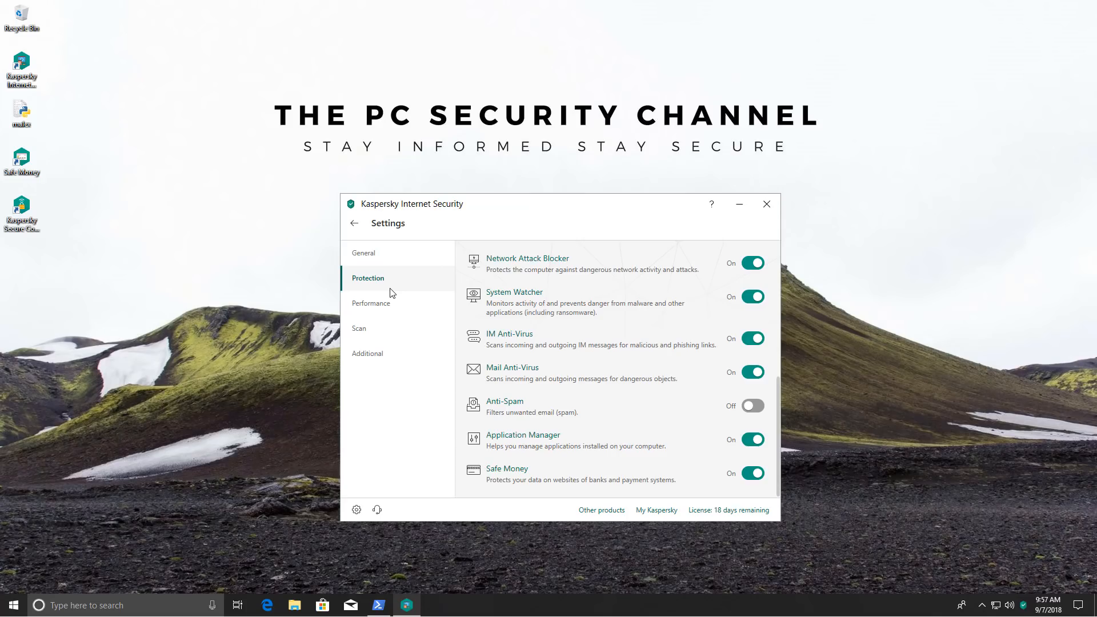
{"action": "left_click", "coordinate": [371, 303]}
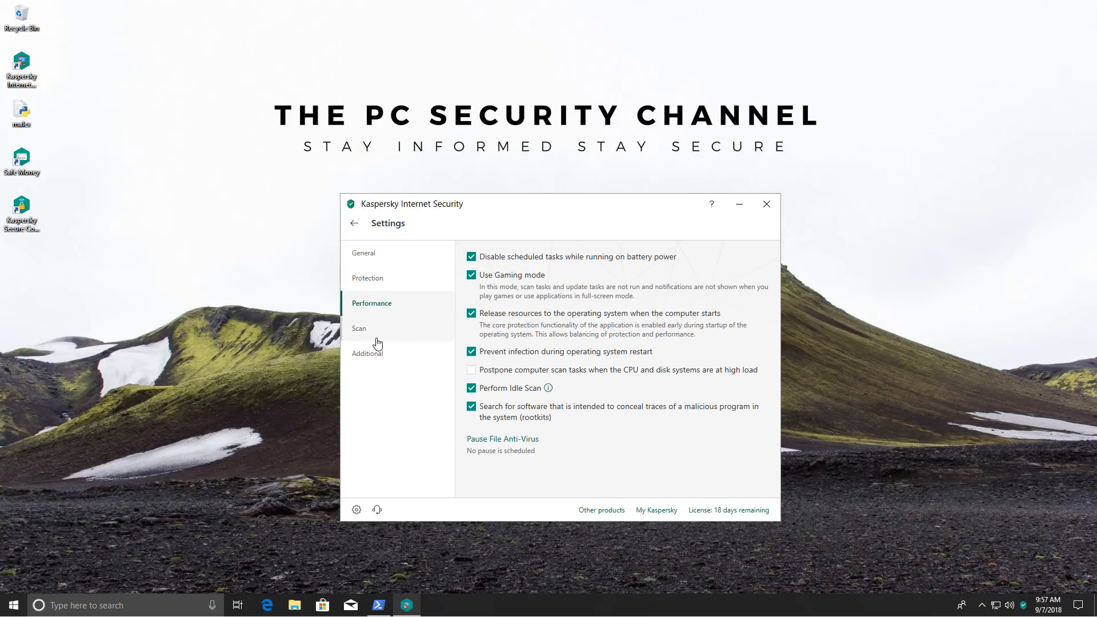
{"action": "left_click", "coordinate": [368, 278]}
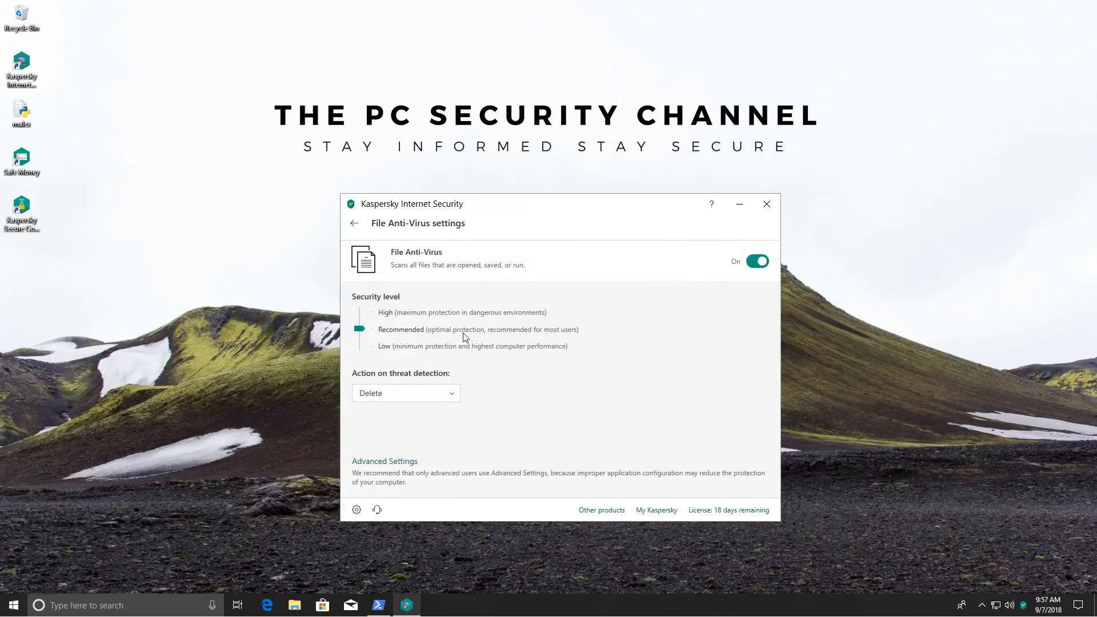
{"action": "mouse_move", "coordinate": [447, 387]}
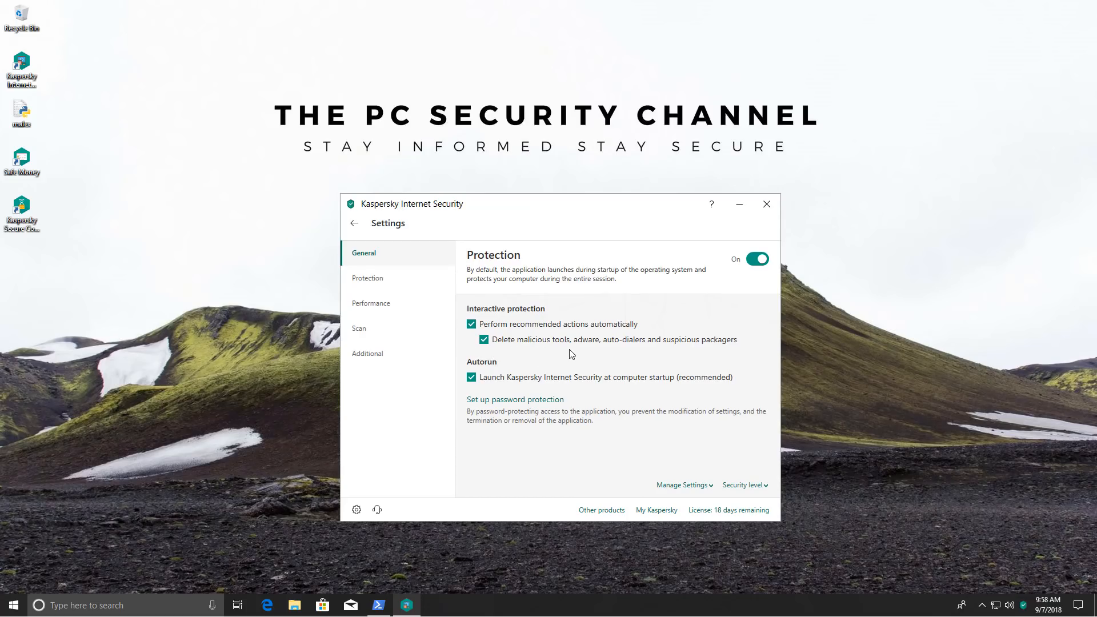
- Check Database Update shows the virus databases up to date, then return to the overview
{"action": "left_click", "coordinate": [354, 223]}
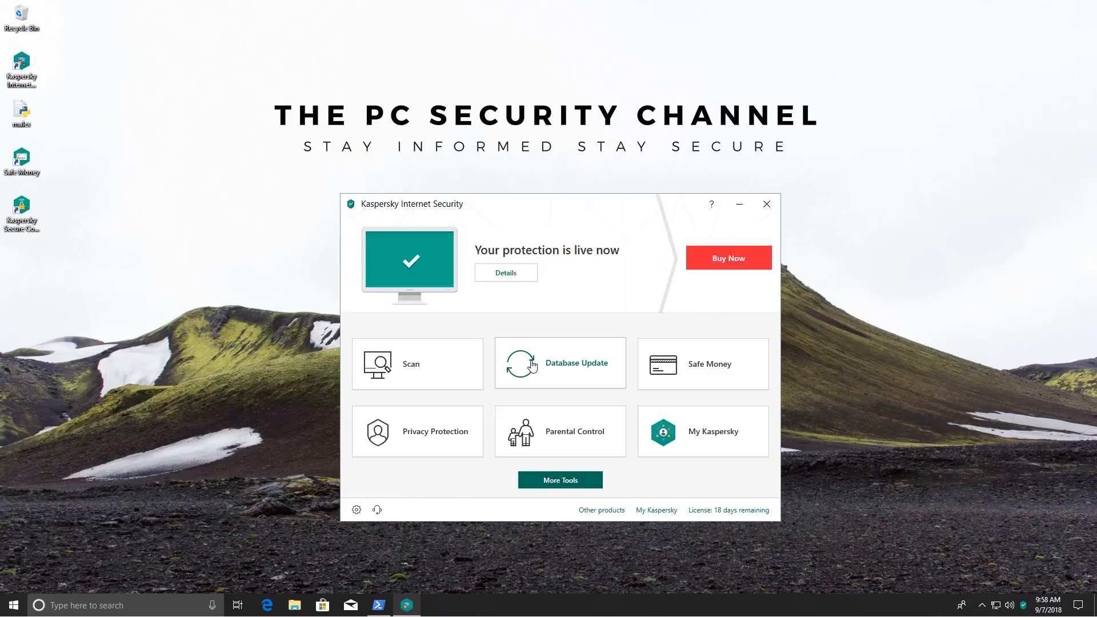
{"action": "left_click", "coordinate": [560, 363]}
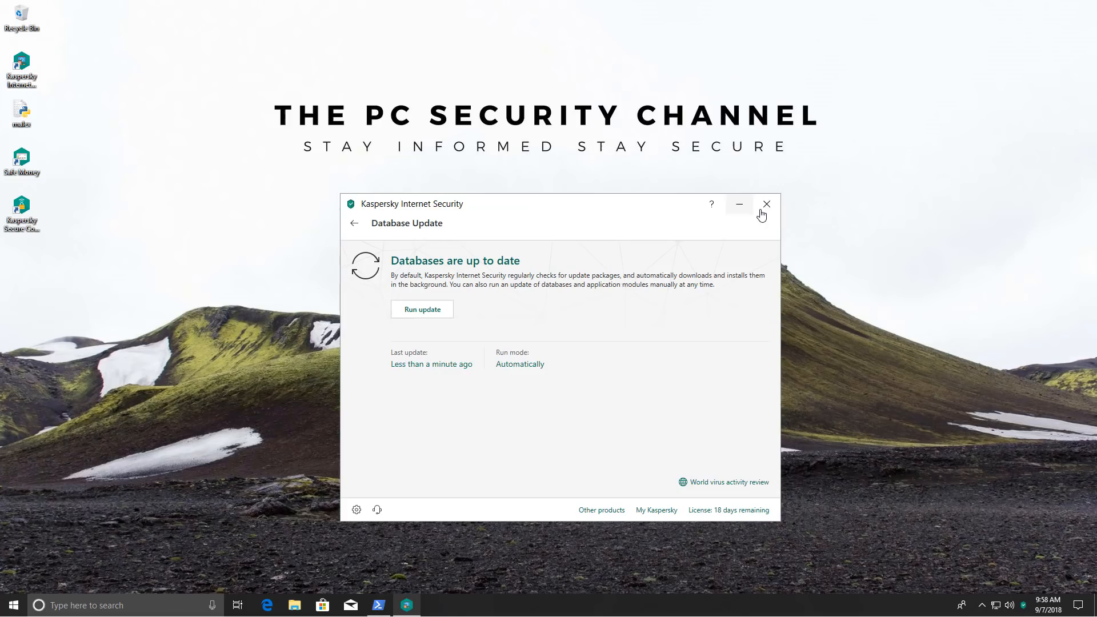
{"action": "mouse_move", "coordinate": [766, 204]}
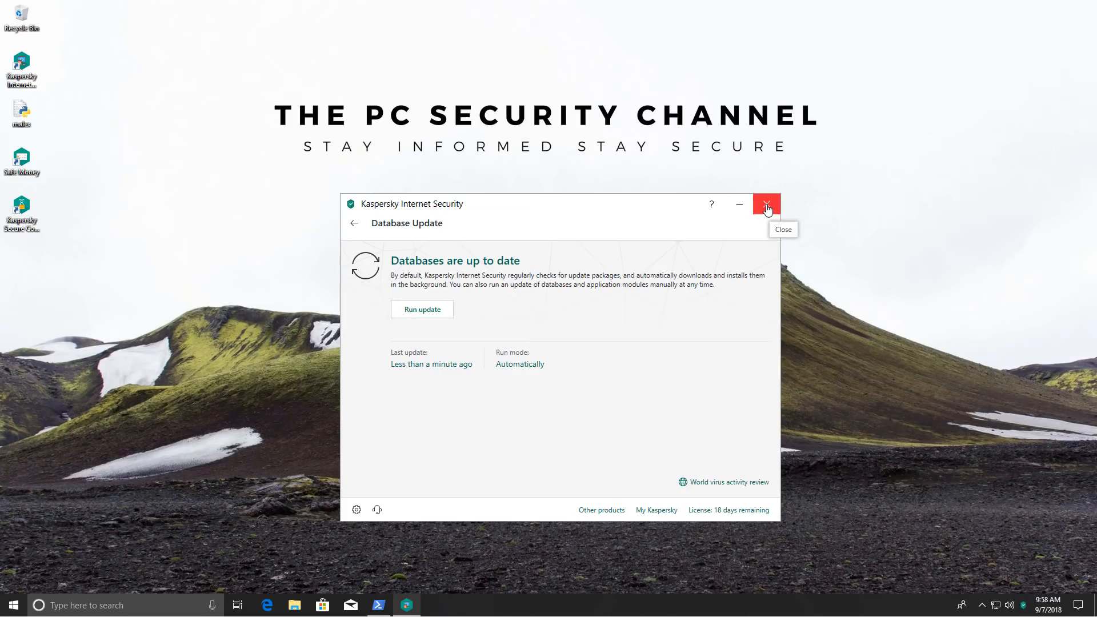
{"action": "left_click", "coordinate": [354, 223]}
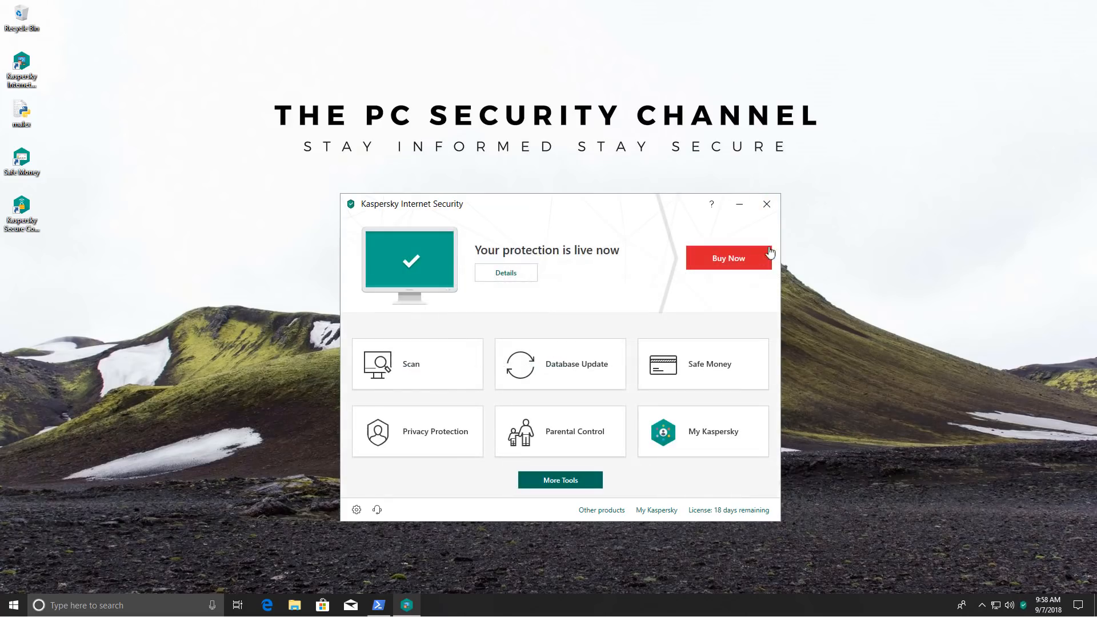
{"action": "mouse_move", "coordinate": [766, 203]}
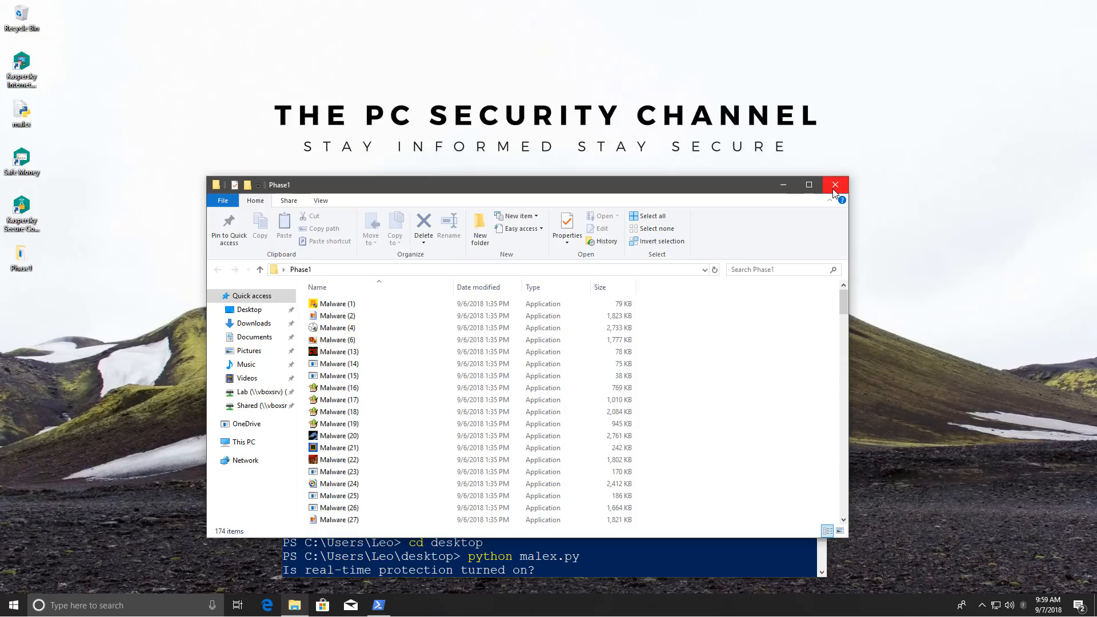
- Close the Phase1 File Explorer window holding the 174 malware samples
{"action": "left_click", "coordinate": [834, 185]}
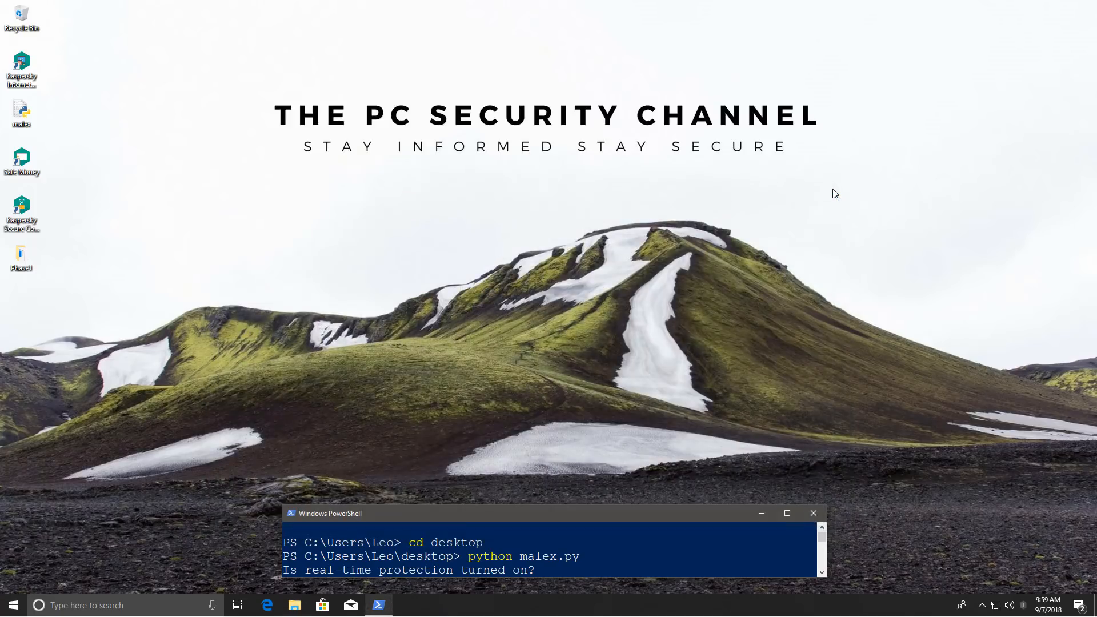
{"action": "mouse_move", "coordinate": [572, 520]}
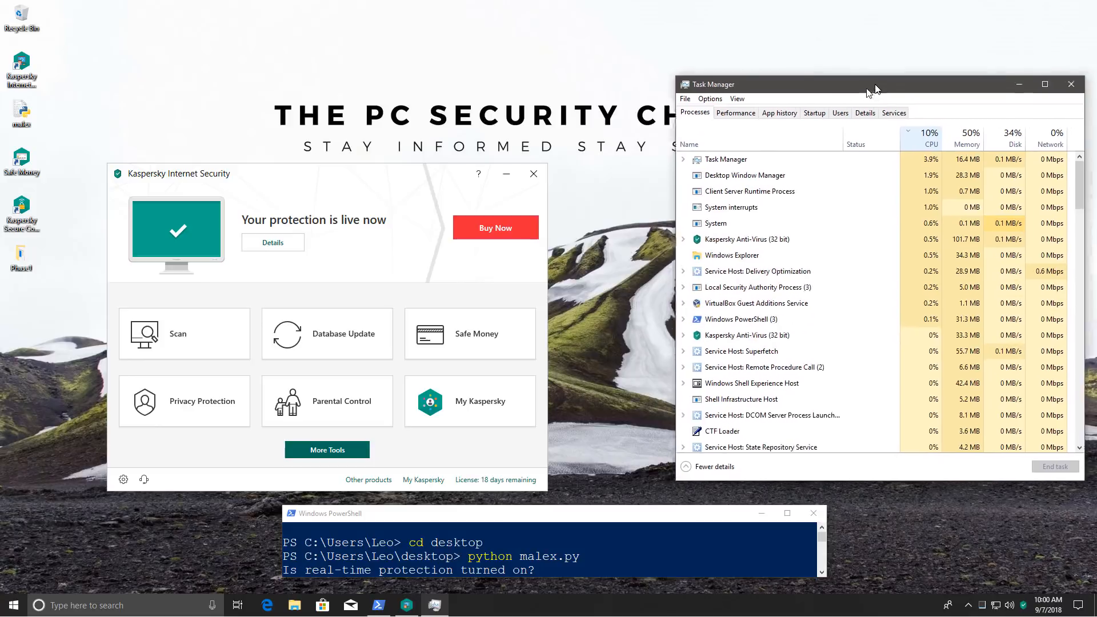
- Move Task Manager beside Kaspersky and answer 'yes' to malex.py's real-time protection prompt
{"action": "left_click_drag", "start_coordinate": [875, 83], "coordinate": [847, 166]}
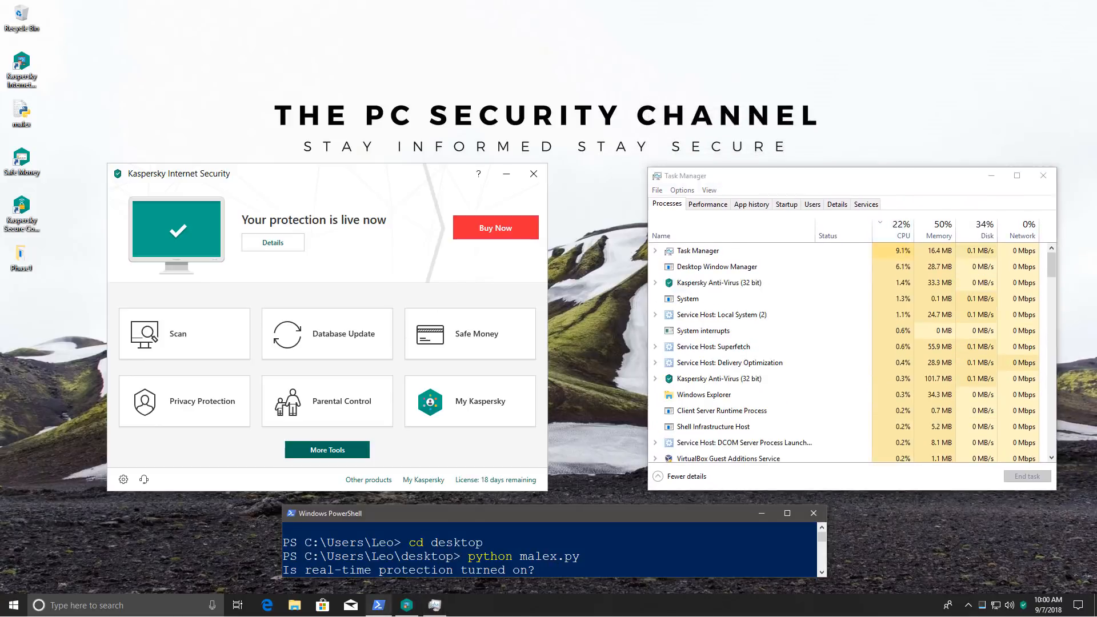
{"action": "type", "text": "yes"}
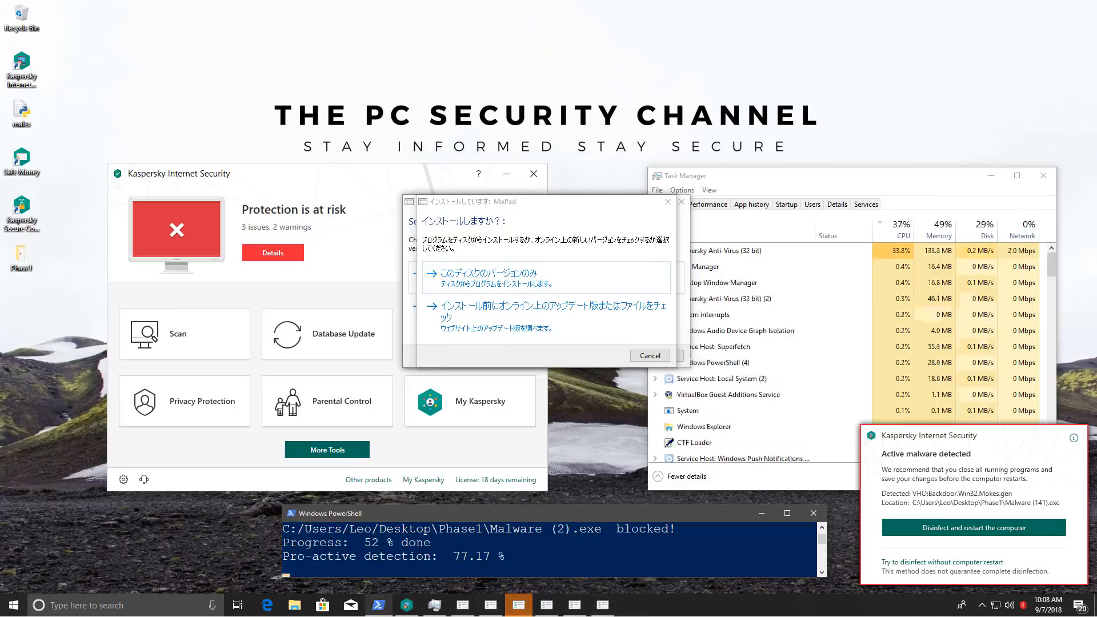
- Let malex.py execute the Phase1 samples while Kaspersky blocks and disinfects them
{"action": "left_click", "coordinate": [648, 355]}
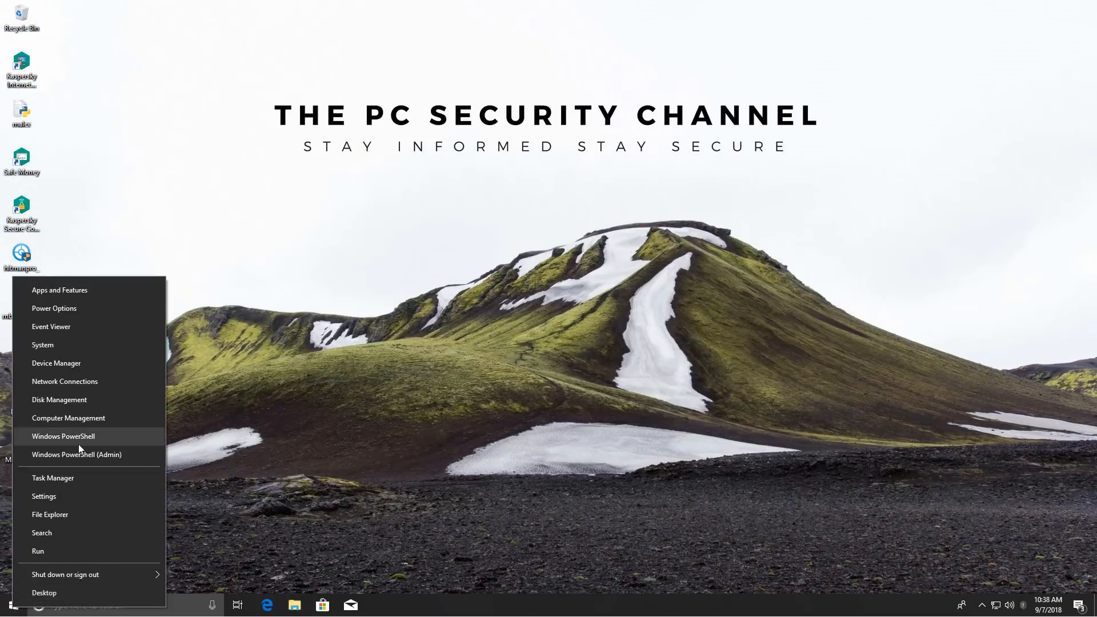
- Start a new Windows PowerShell for malex.py and resume Kaspersky's paused protection from the tray
{"action": "left_click", "coordinate": [63, 436]}
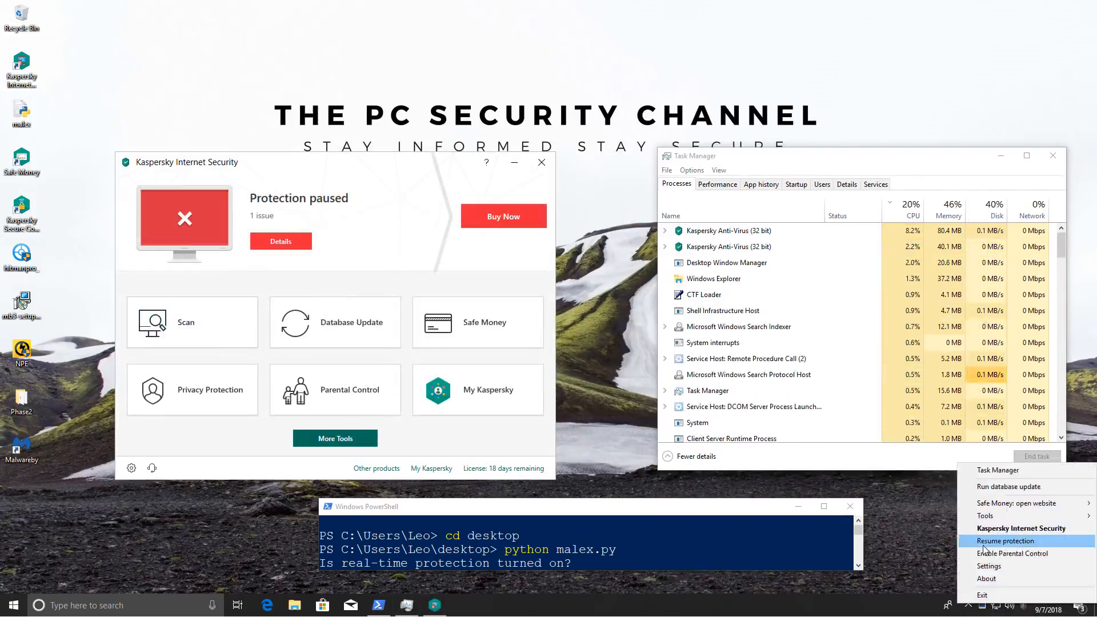
{"action": "left_click", "coordinate": [1005, 540]}
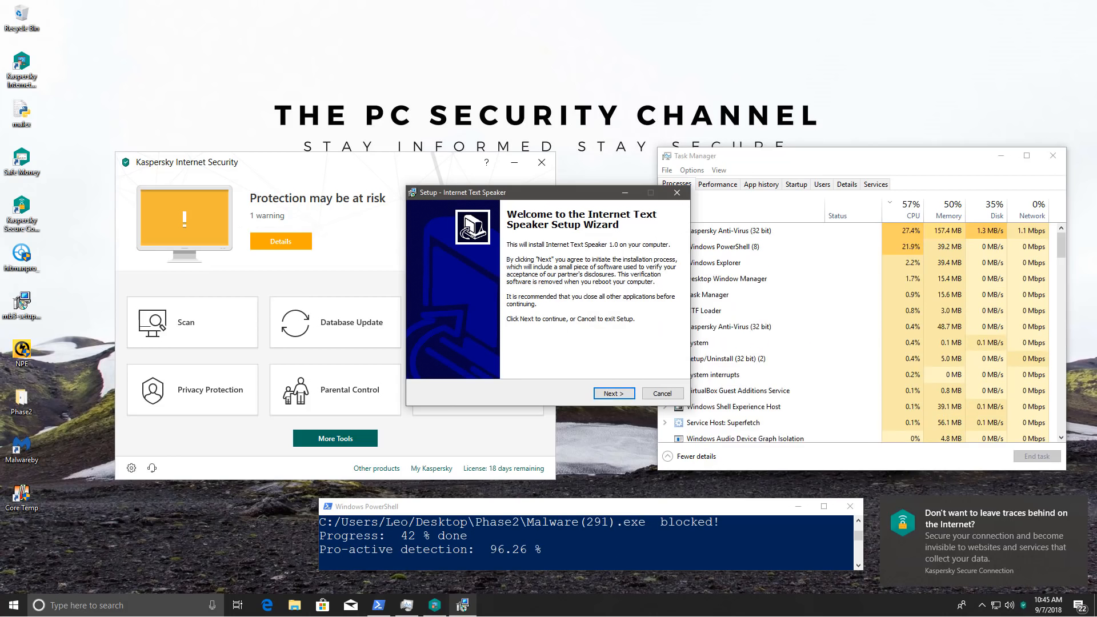
- Dismiss the Internet Text Speaker wizard, application start error and program-expired dialogs from Phase2 samples
{"action": "left_click", "coordinate": [612, 392]}
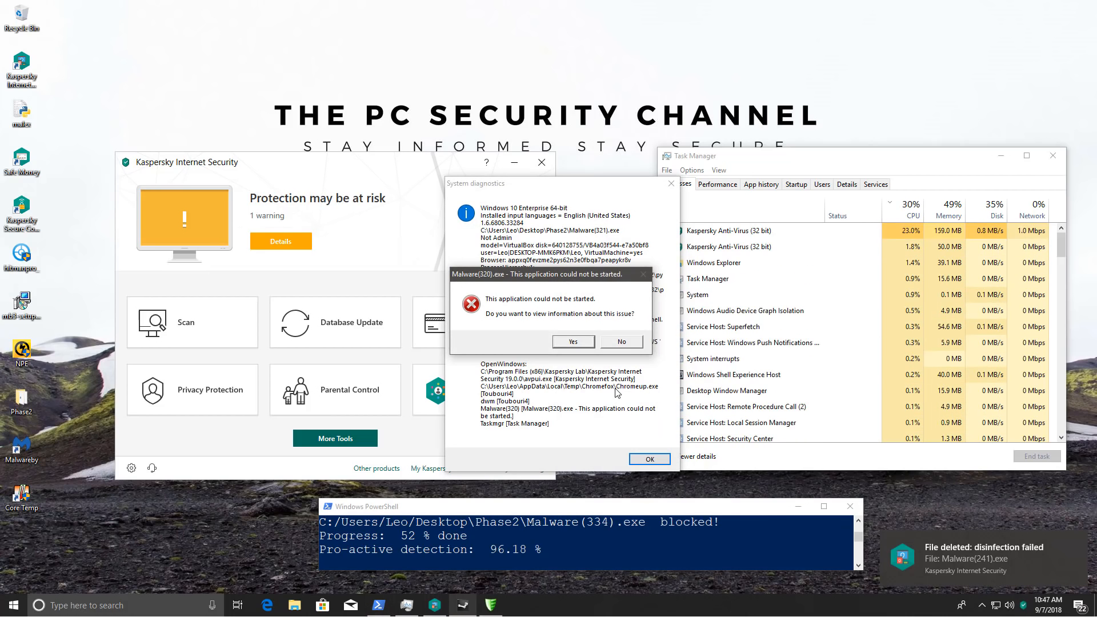
{"action": "left_click", "coordinate": [648, 459]}
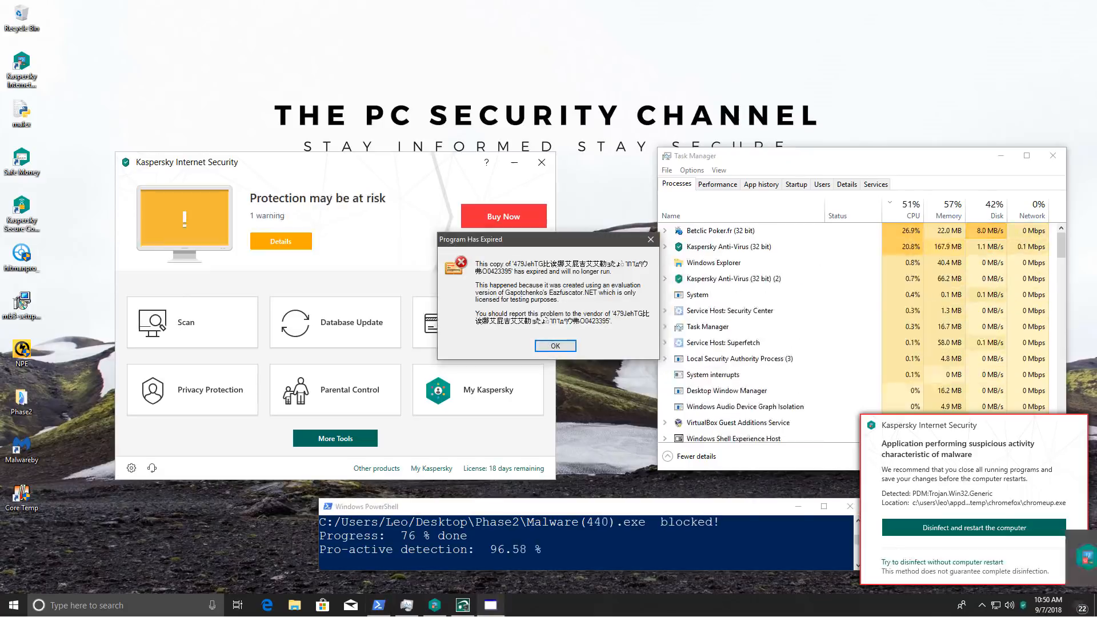
{"action": "left_click", "coordinate": [554, 345]}
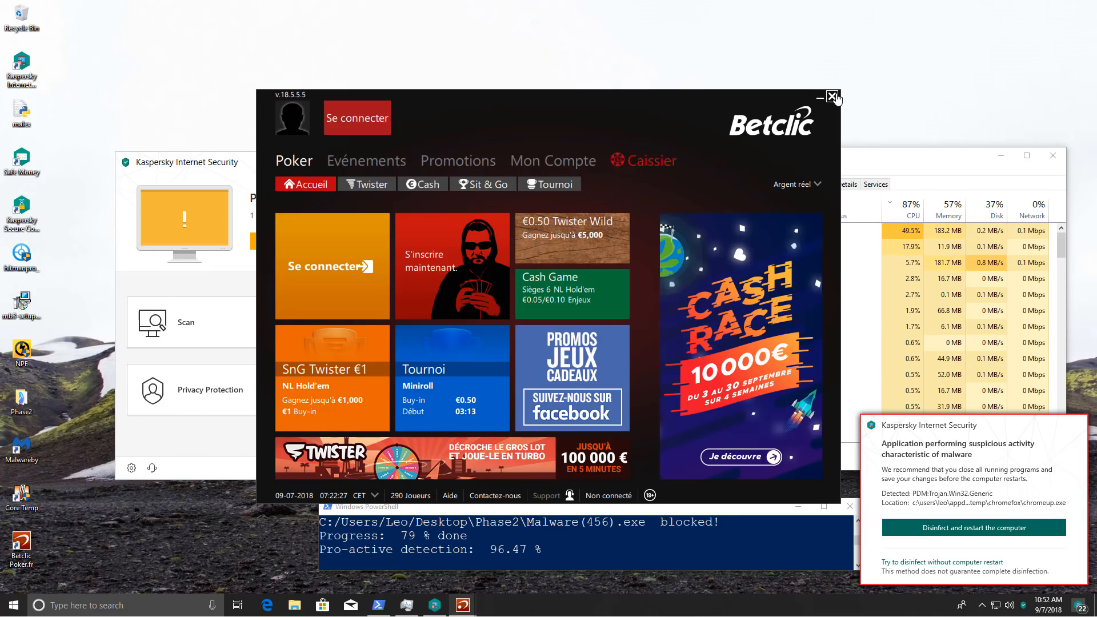
- Close the Betclic poker window spawned by the Phase2 malware run
{"action": "left_click", "coordinate": [832, 96]}
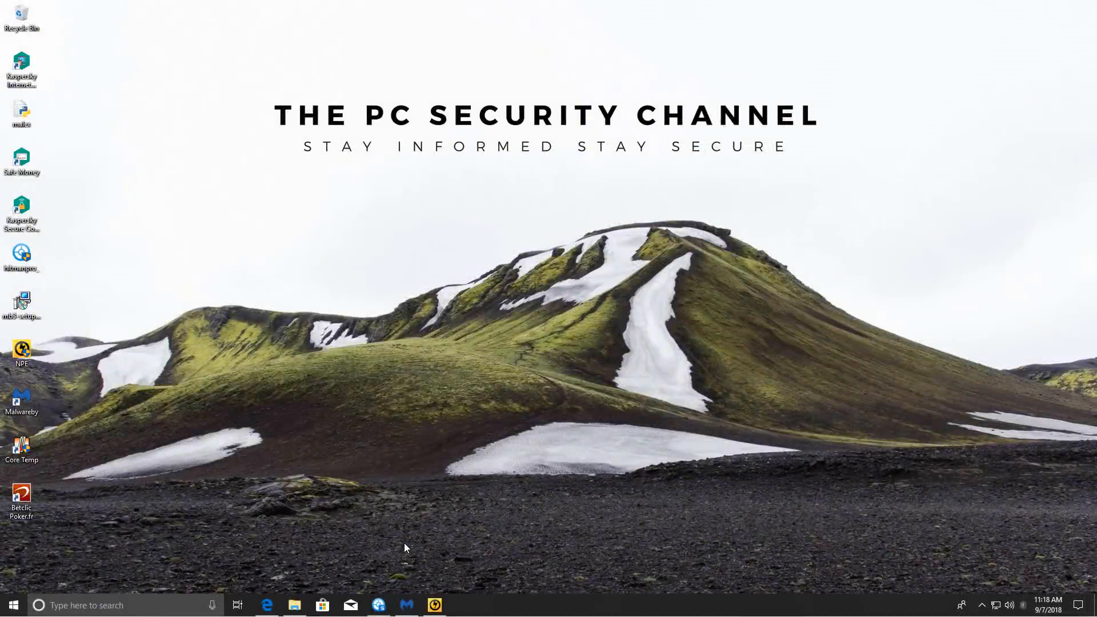
- Review Norton Power Eraser's no-risk result and scroll the Malwarebytes Adware.HPDefender threat list
{"action": "left_click", "coordinate": [434, 605]}
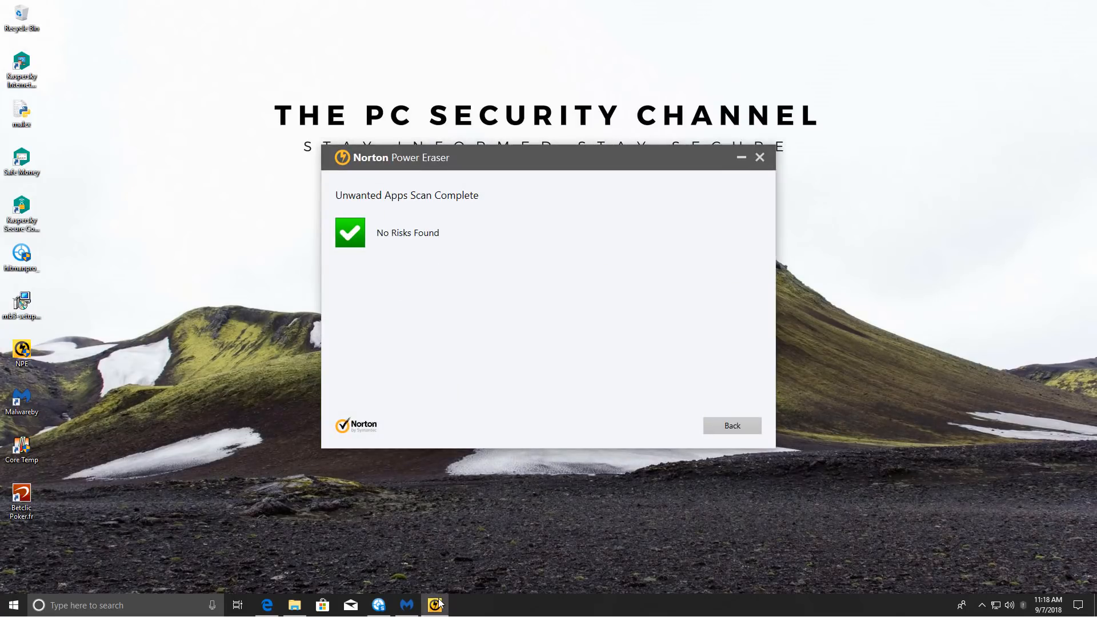
{"action": "mouse_move", "coordinate": [659, 525]}
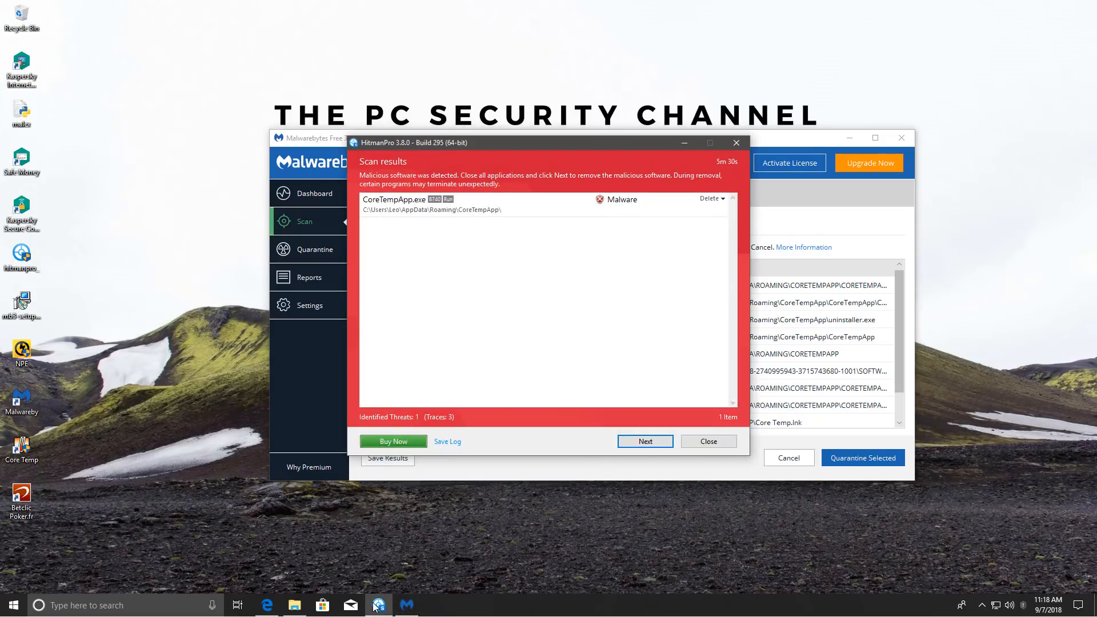
{"action": "mouse_move", "coordinate": [372, 224]}
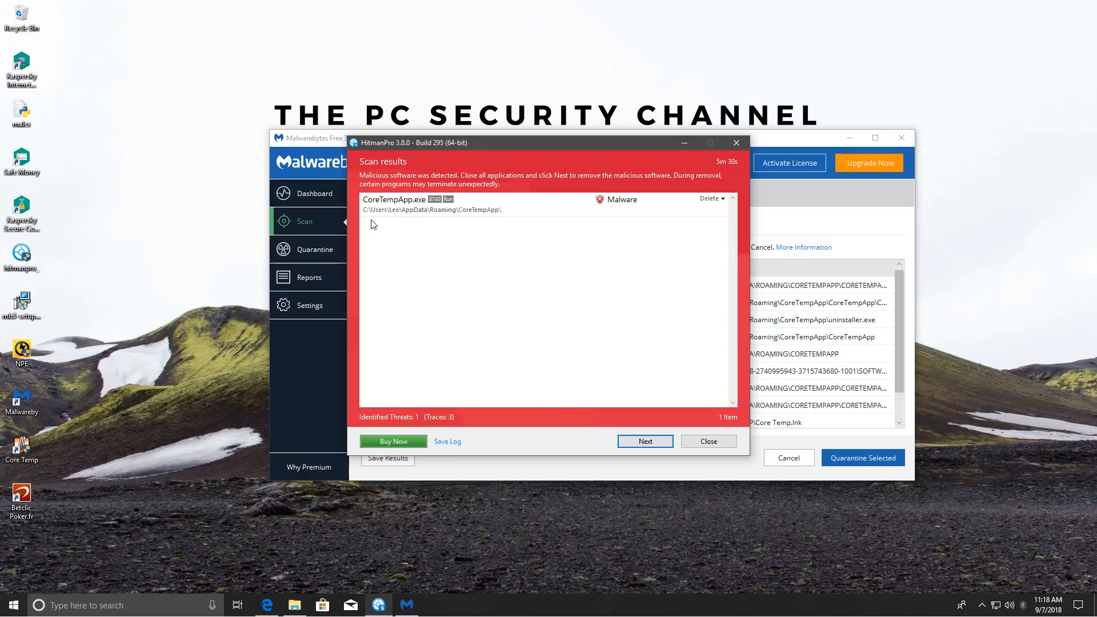
{"action": "mouse_move", "coordinate": [104, 501]}
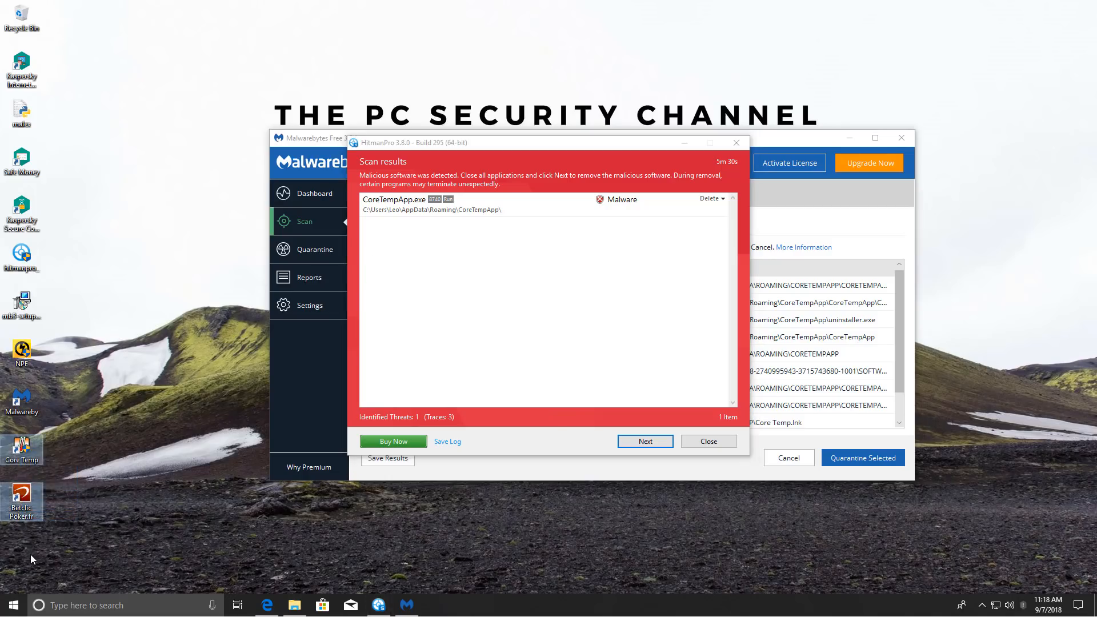
{"action": "mouse_move", "coordinate": [832, 303]}
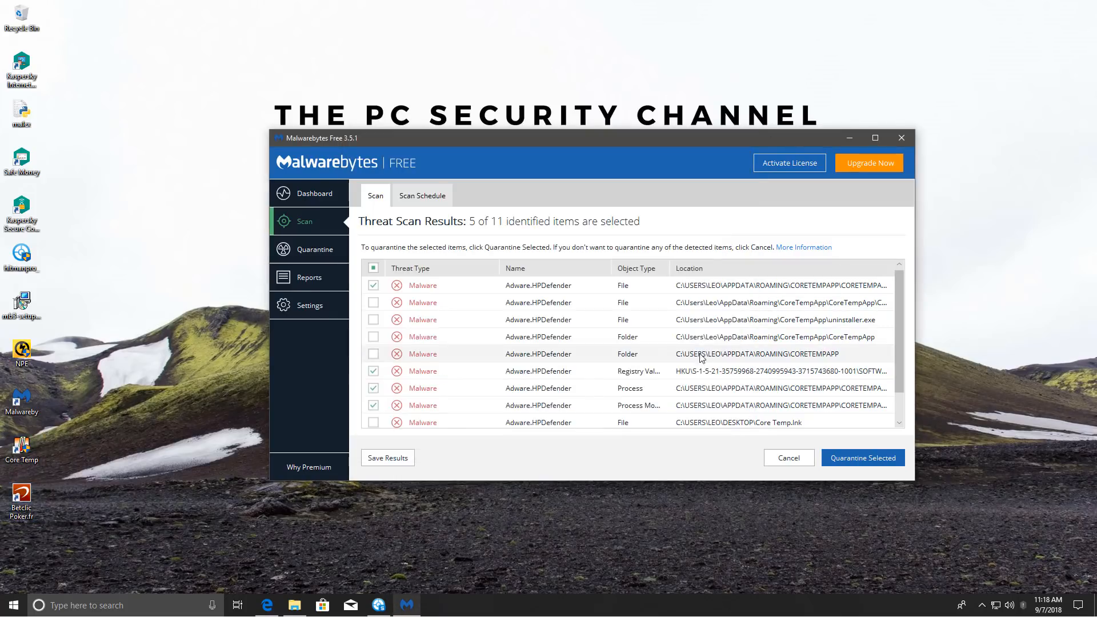
{"action": "scroll", "scroll_direction": "down", "scroll_amount": 3}
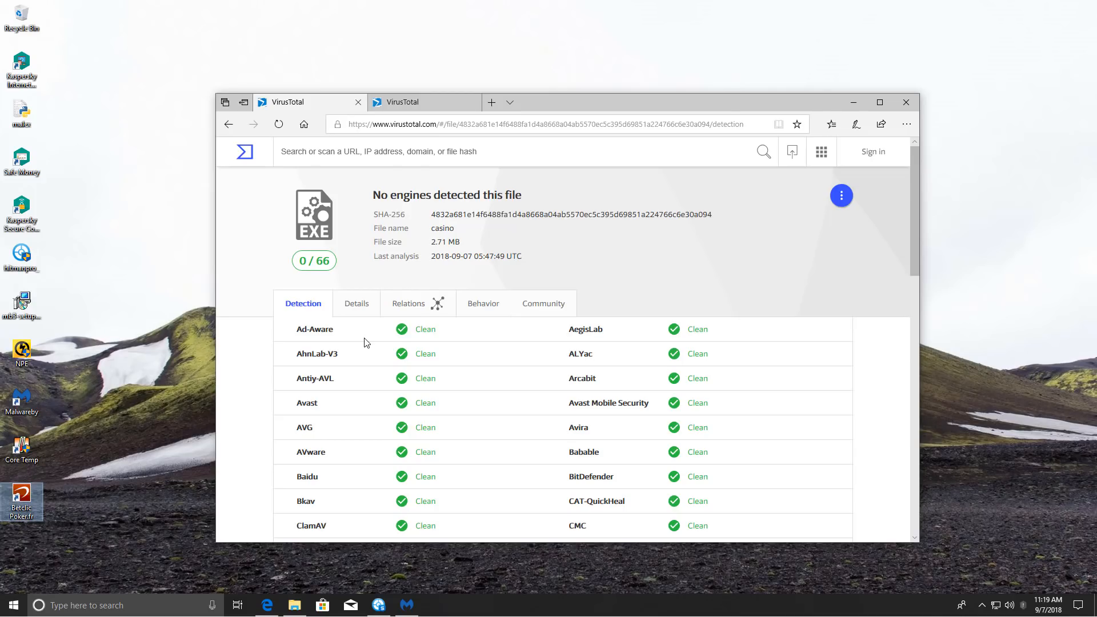
{"action": "mouse_move", "coordinate": [61, 509]}
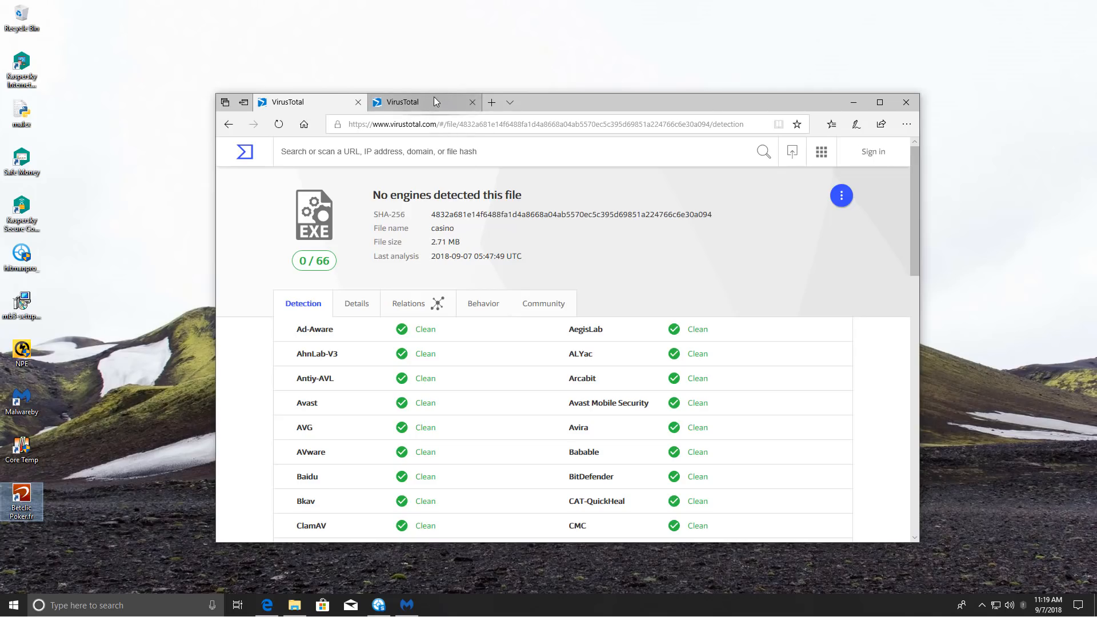
- View the Core Temp VirusTotal report with 1 of 66 engines (Bkav W64.HfsAdware.2CF6) flagging it
{"action": "left_click", "coordinate": [401, 101]}
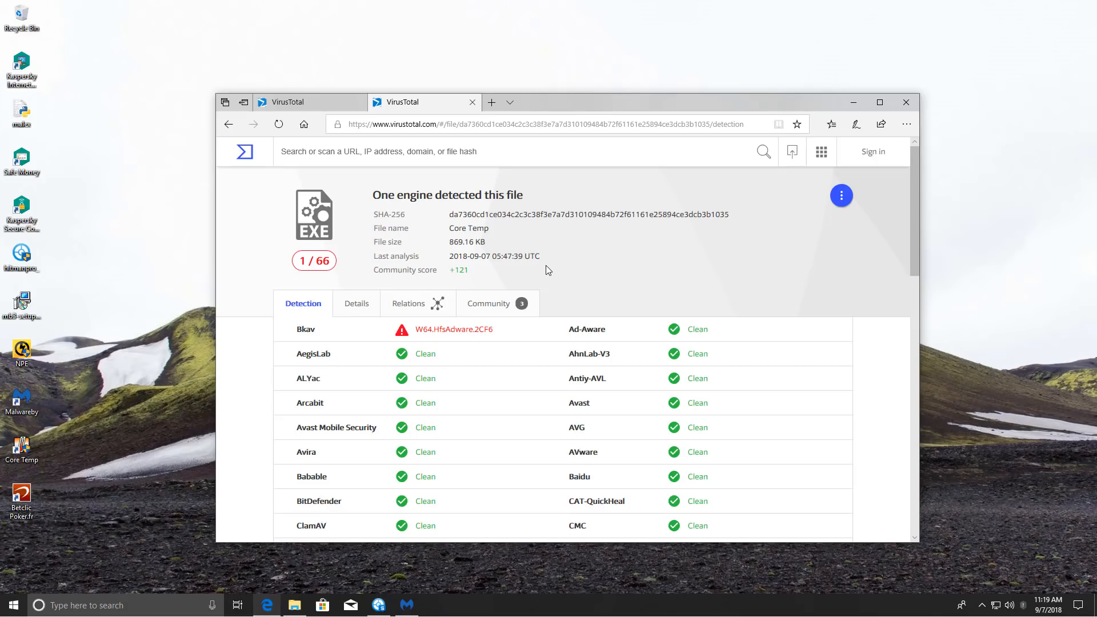
{"action": "mouse_move", "coordinate": [447, 568]}
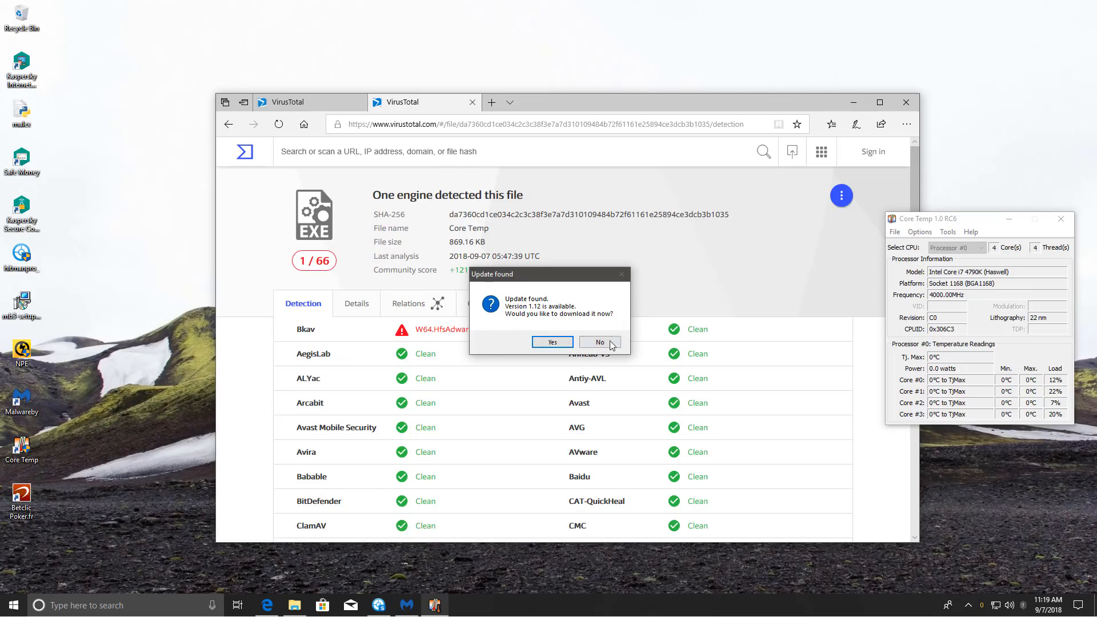
- Decline the Core Temp update, review the Processes list in Task Manager, and return to the 1/66 VirusTotal report
{"action": "left_click", "coordinate": [597, 342]}
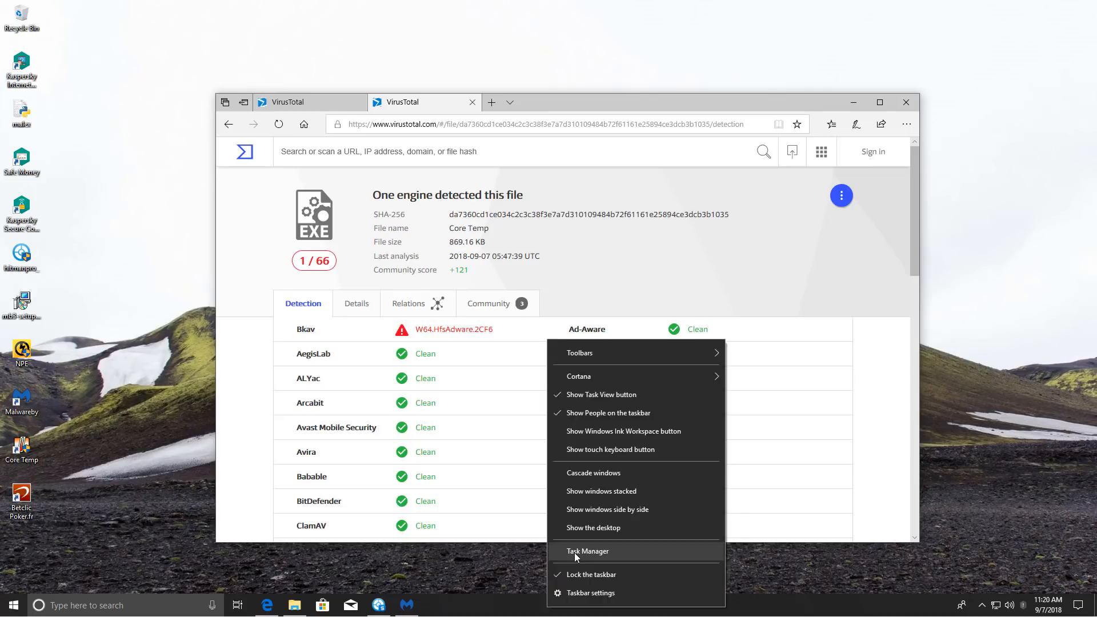
{"action": "left_click", "coordinate": [587, 550]}
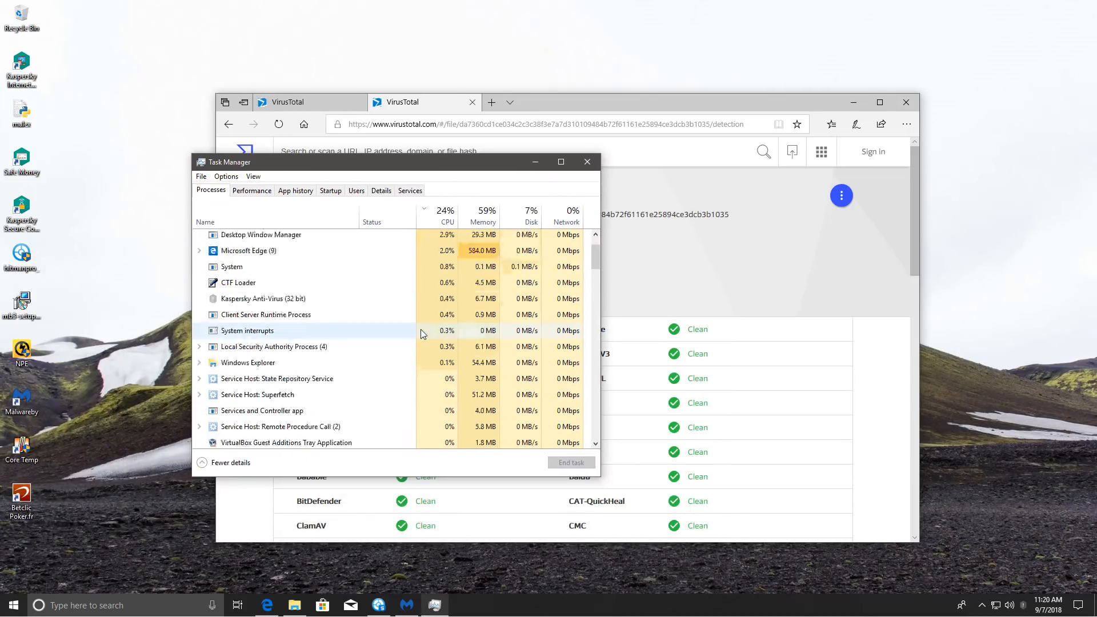
{"action": "scroll", "scroll_direction": "down", "scroll_amount": 3}
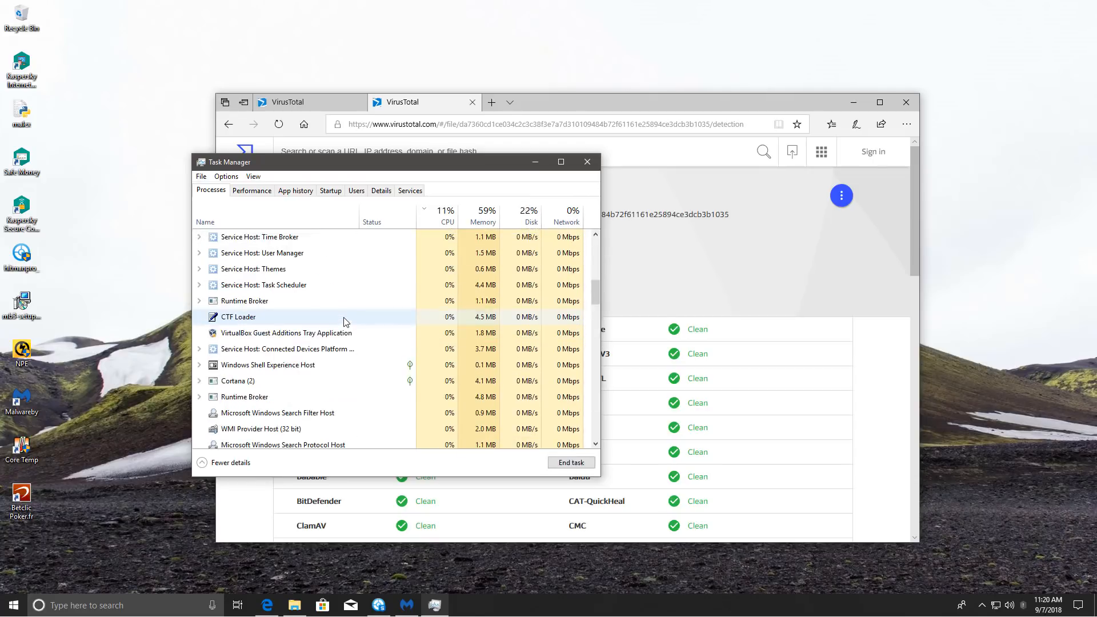
{"action": "left_click", "coordinate": [381, 190]}
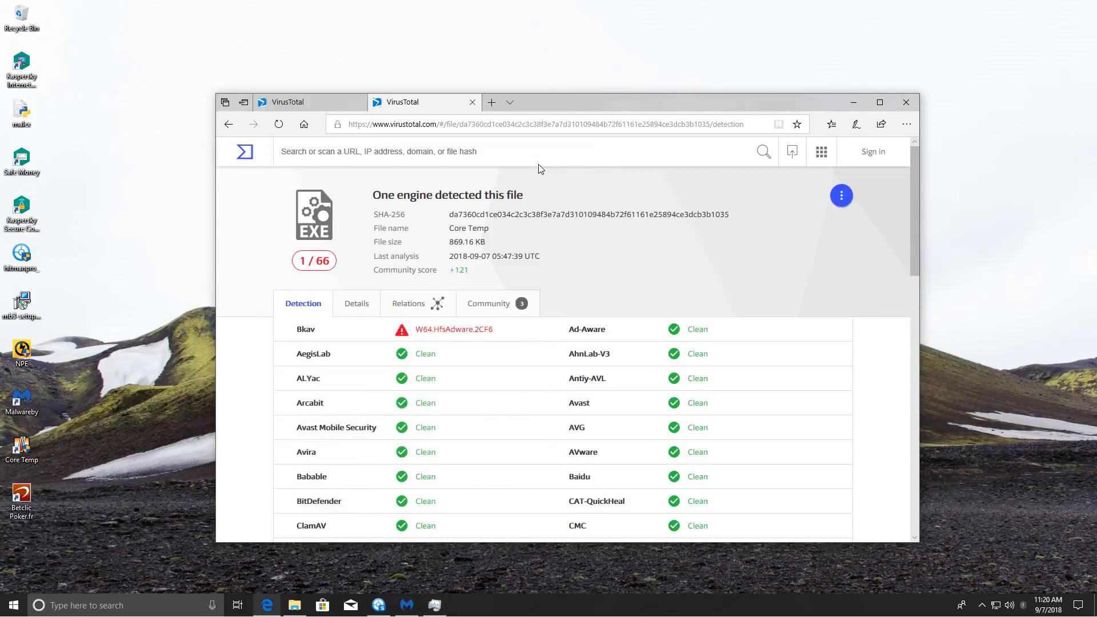
{"action": "mouse_move", "coordinate": [348, 280]}
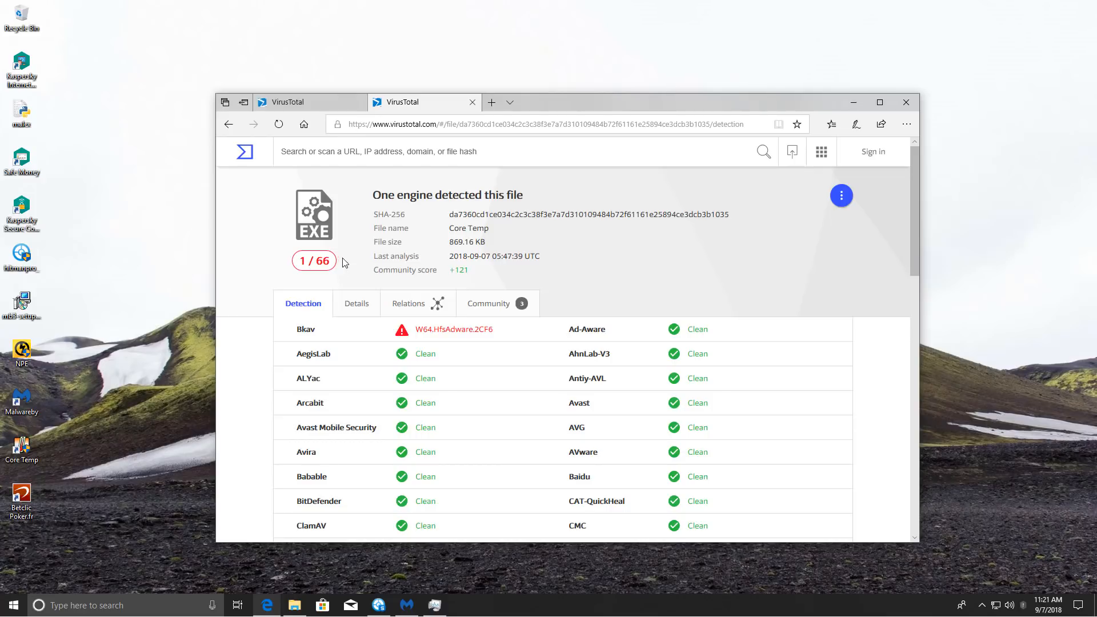
- Close Edge with all VirusTotal tabs and show Kaspersky's main window with protection live
{"action": "left_click", "coordinate": [905, 102]}
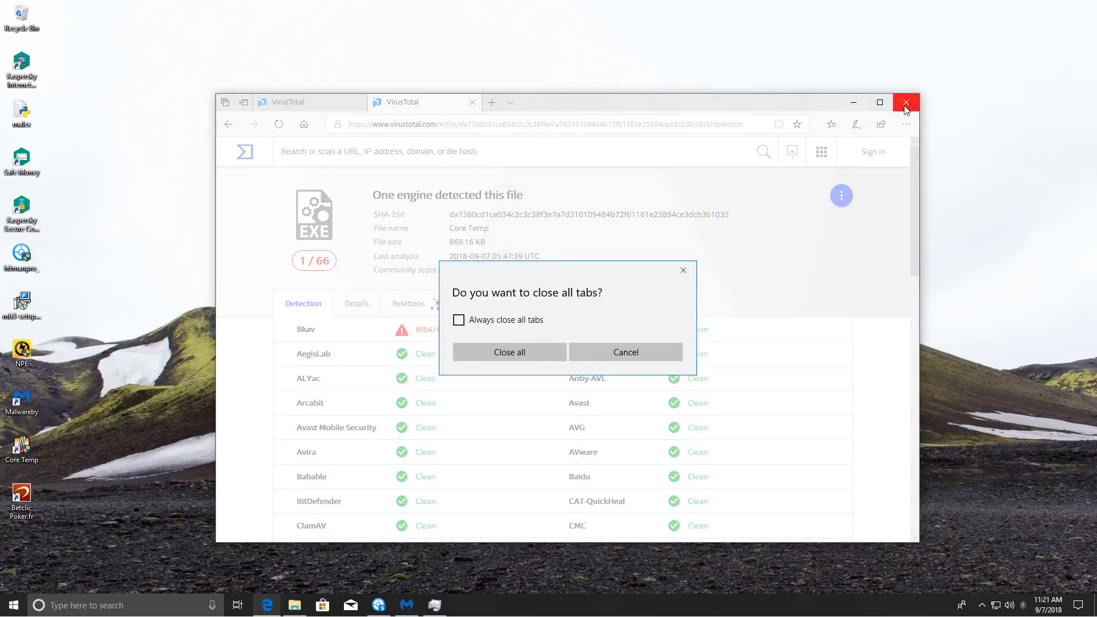
{"action": "left_click", "coordinate": [509, 351]}
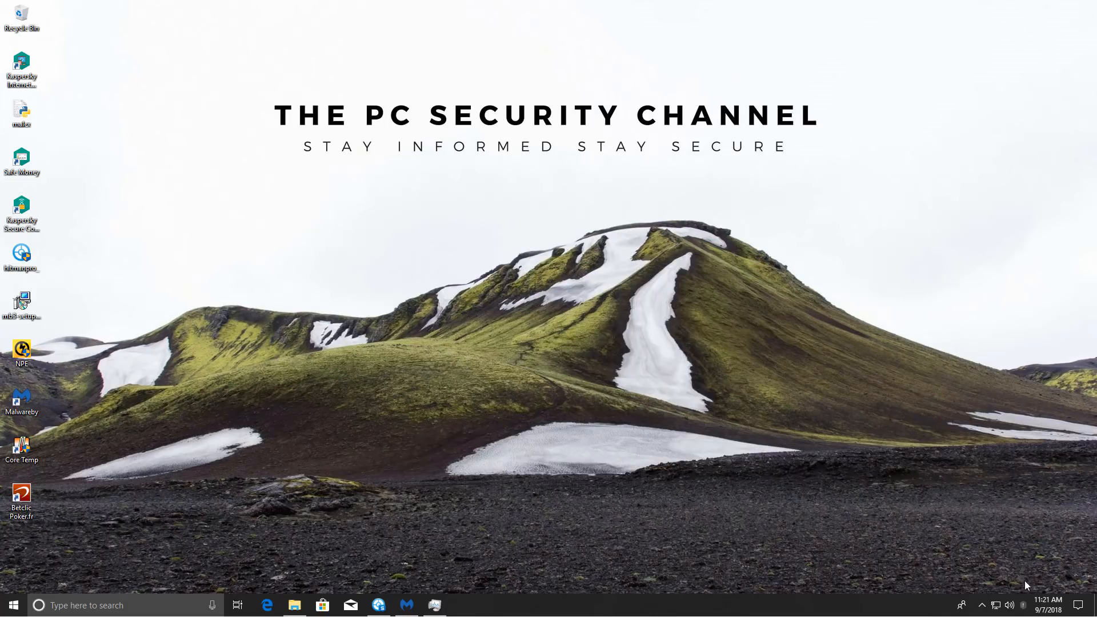
{"action": "left_click", "coordinate": [460, 605]}
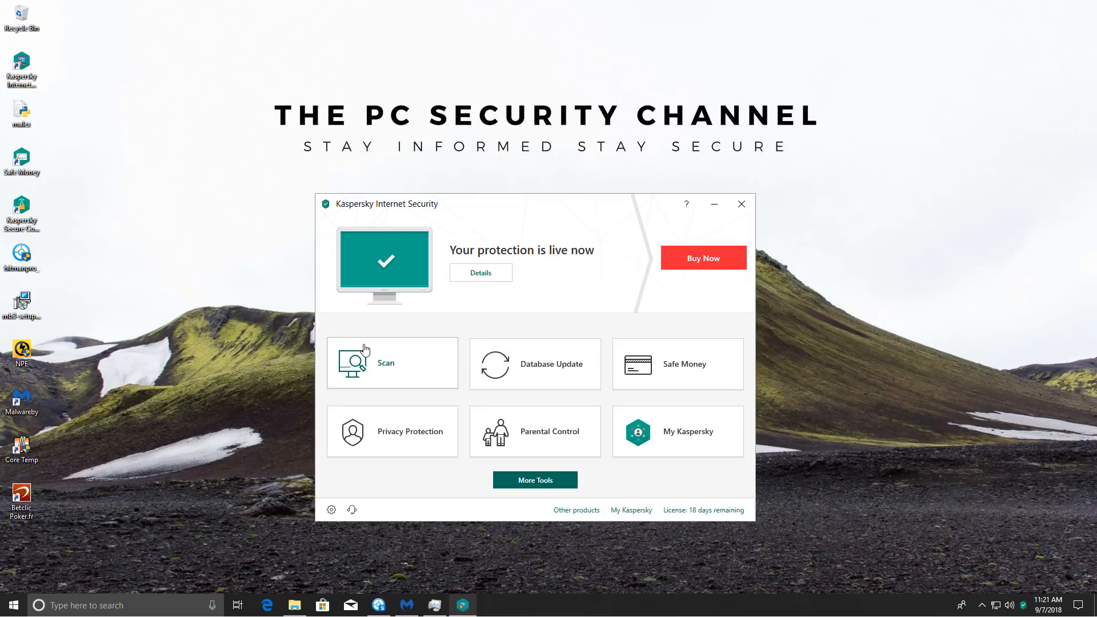